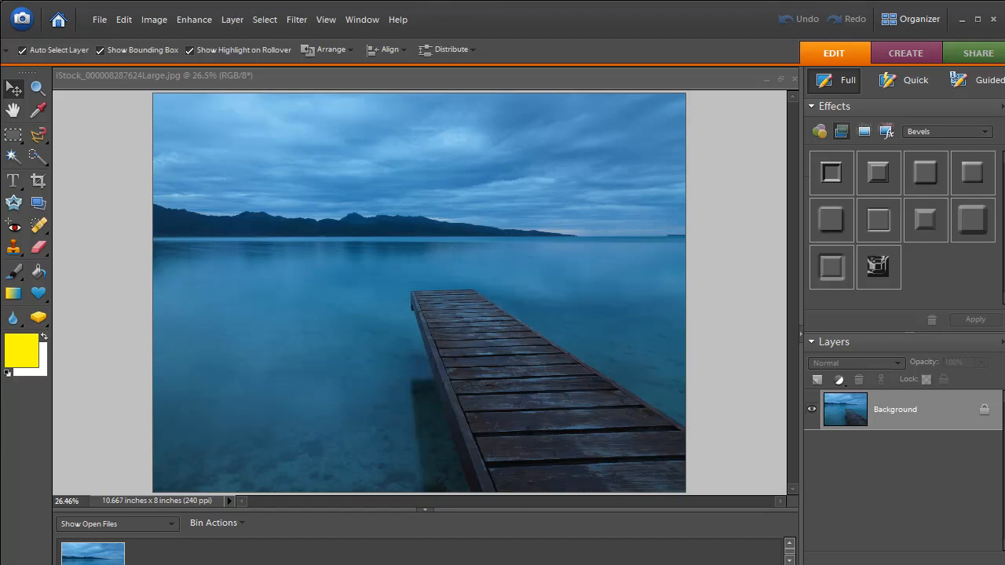
- Create a new blank document named Watermark, 800x600 px at 300 ppi
type("How To Create A Text Watermark!")
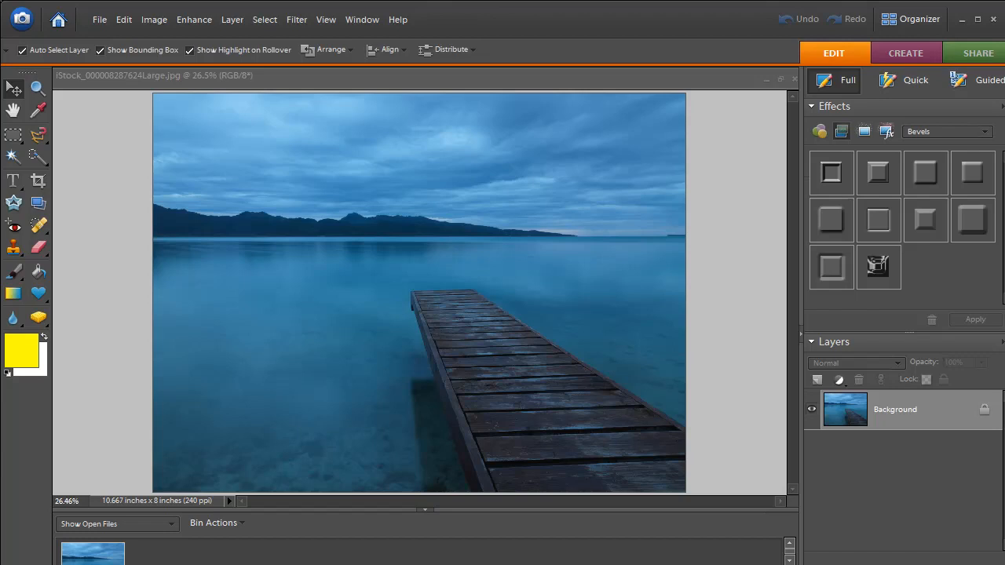
mouse_move(194, 19)
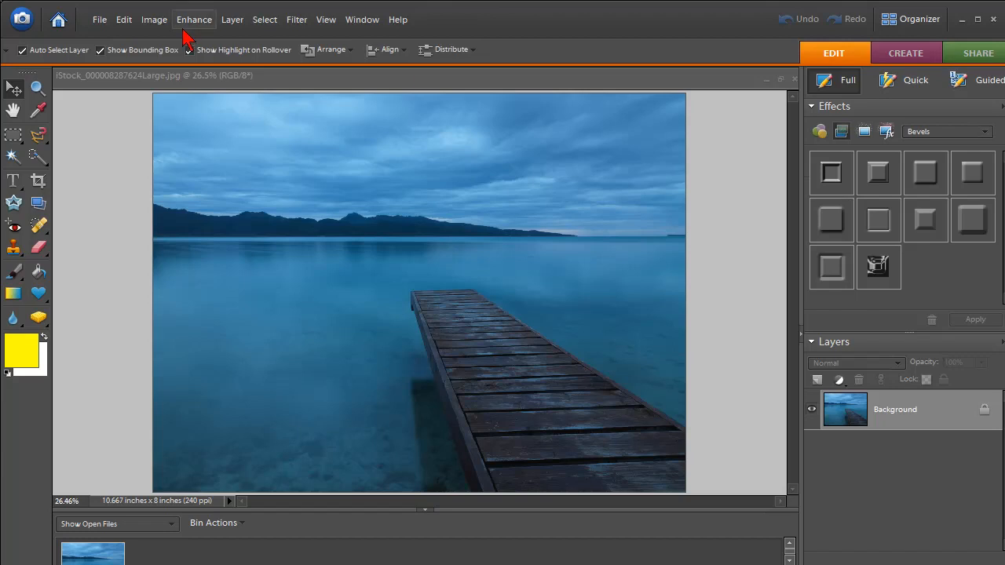
left_click(99, 19)
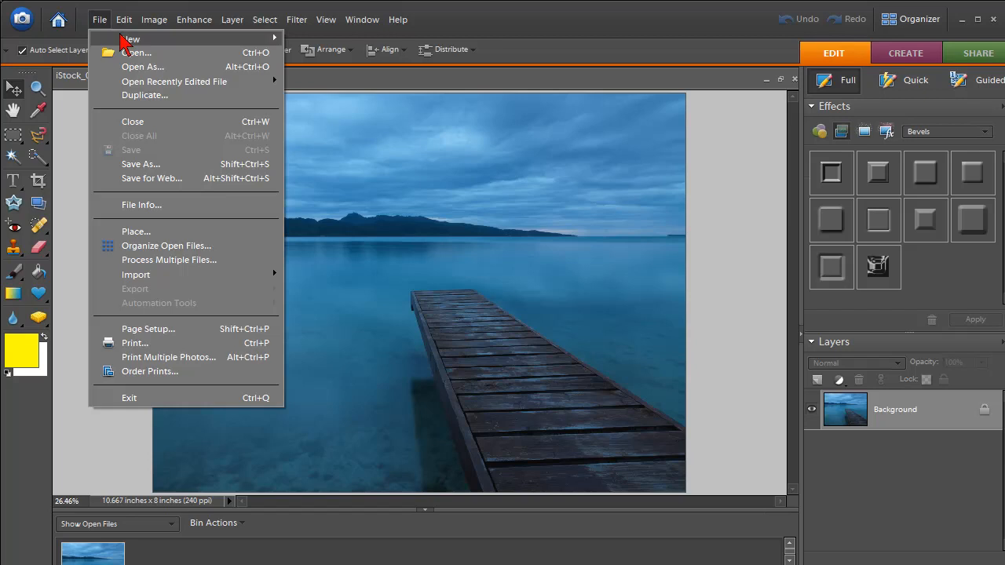
left_click(132, 38)
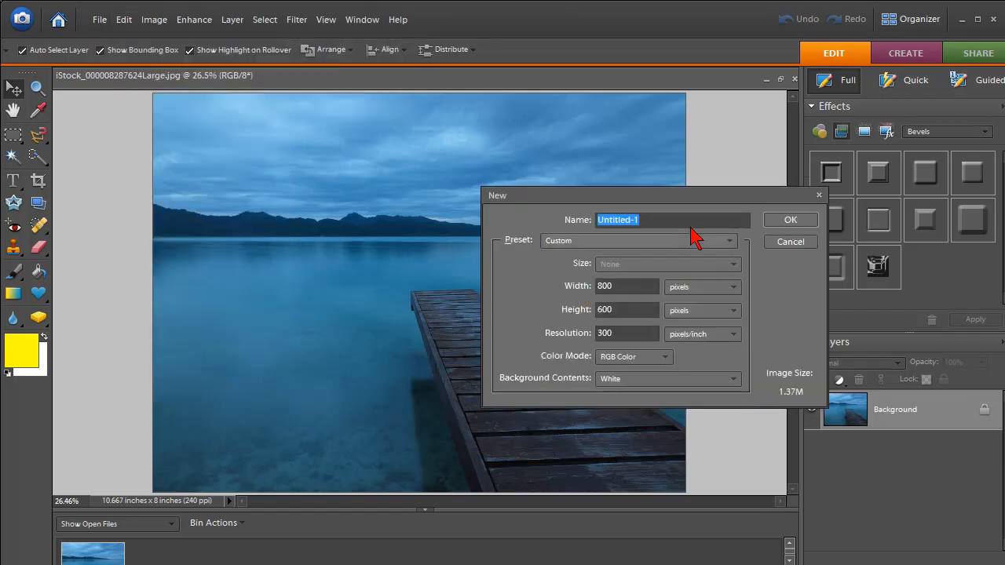
type("Water")
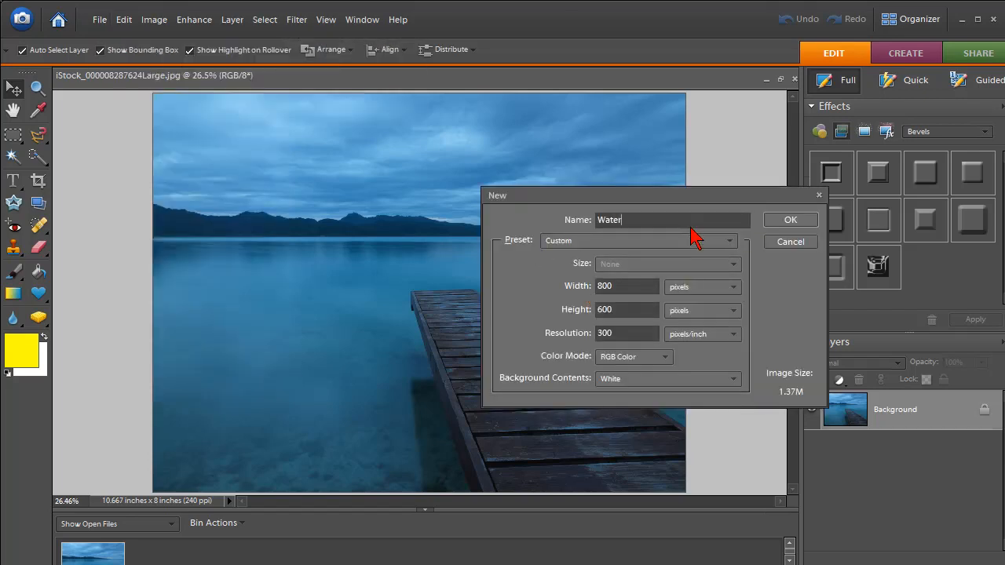
type("mark")
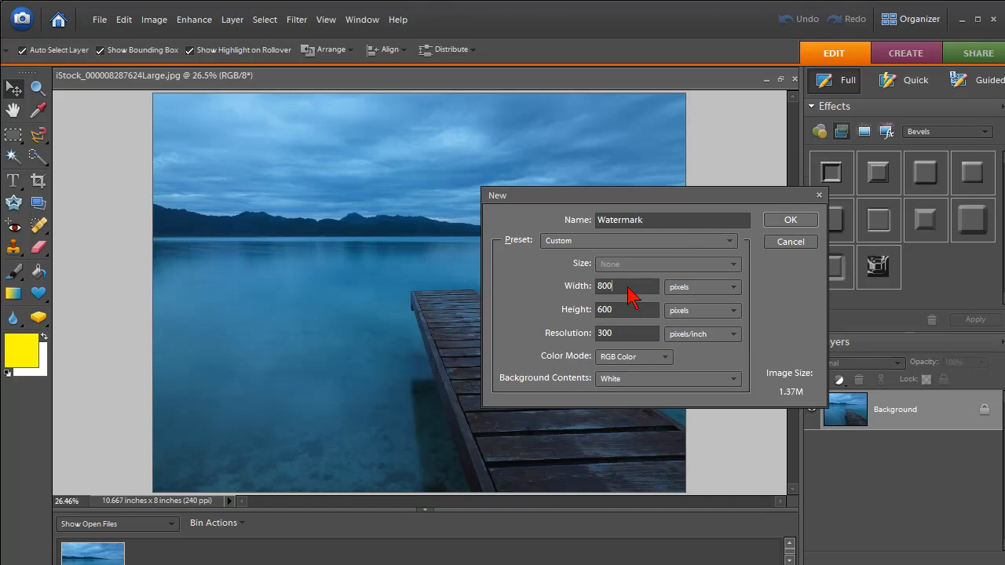
left_click(791, 220)
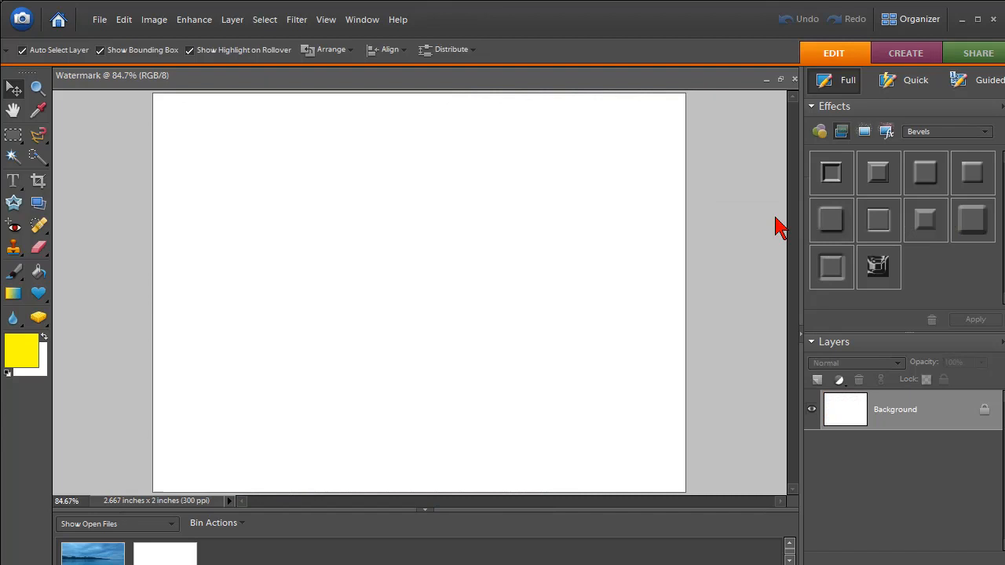
- Set the foreground colour to a dark navy blue for filling the canvas
left_click(22, 352)
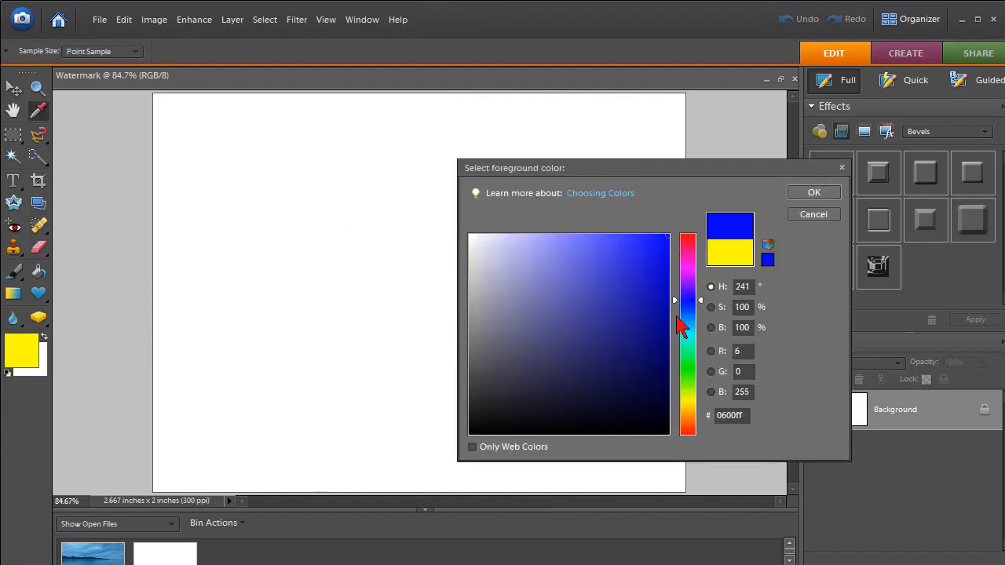
left_click(656, 336)
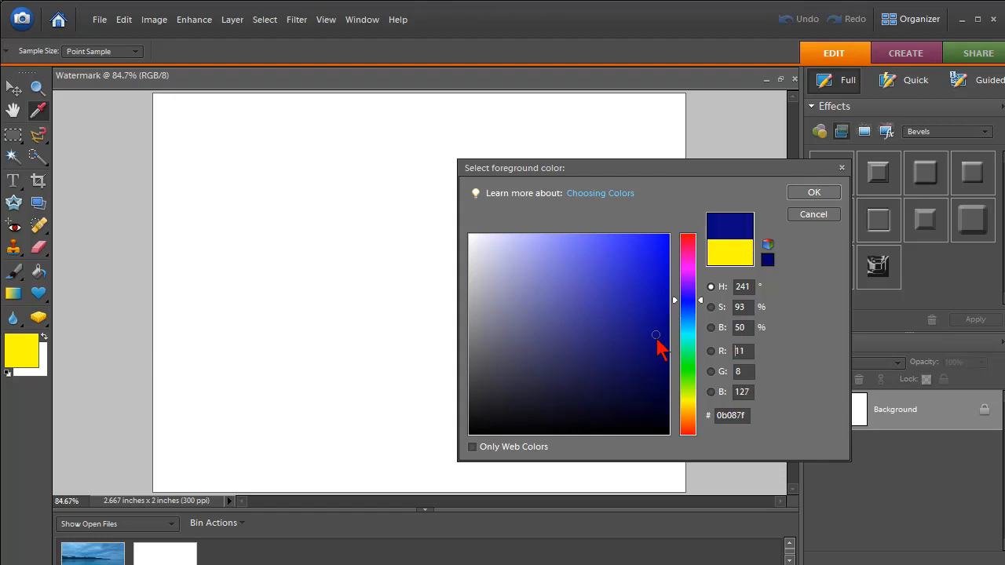
left_click(814, 192)
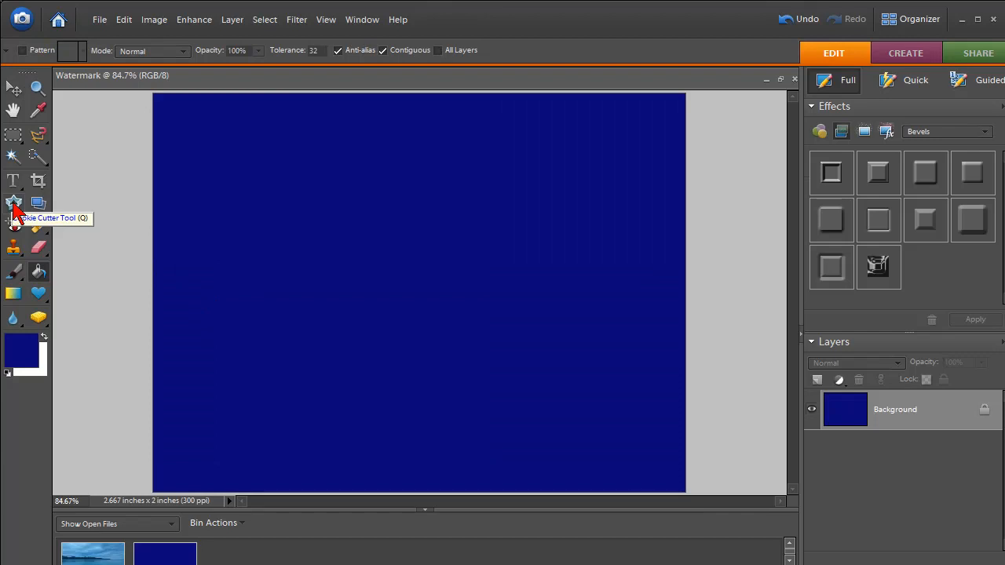
mouse_move(13, 186)
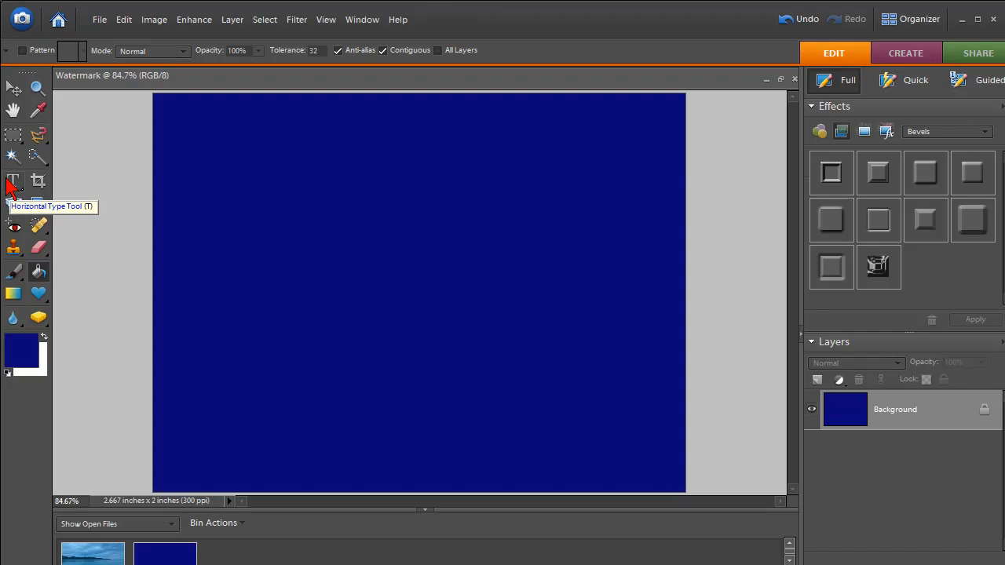
- Set up the Horizontal Type tool with white 12 pt Arial Regular text
left_click(13, 183)
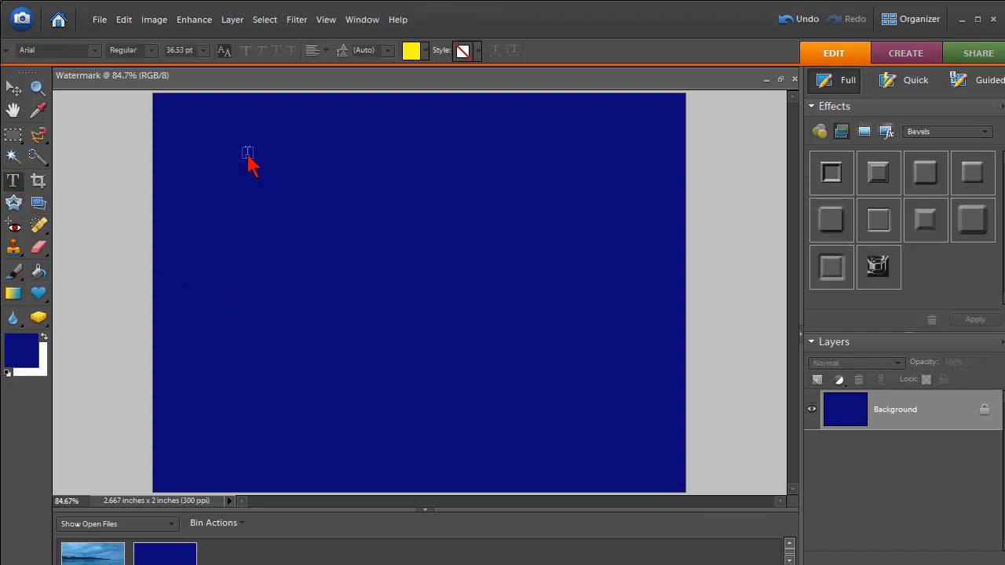
mouse_move(436, 102)
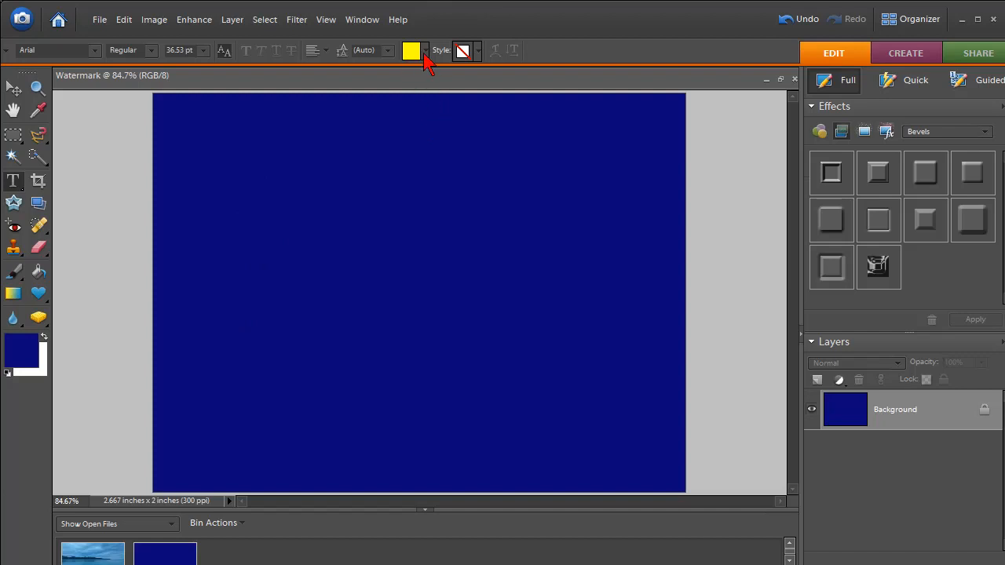
left_click(411, 50)
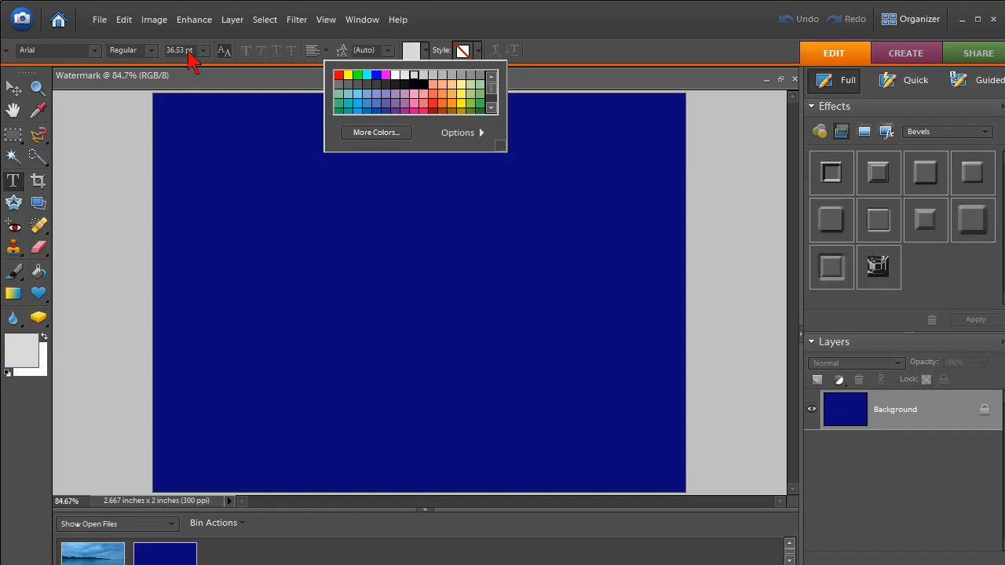
left_click(202, 50)
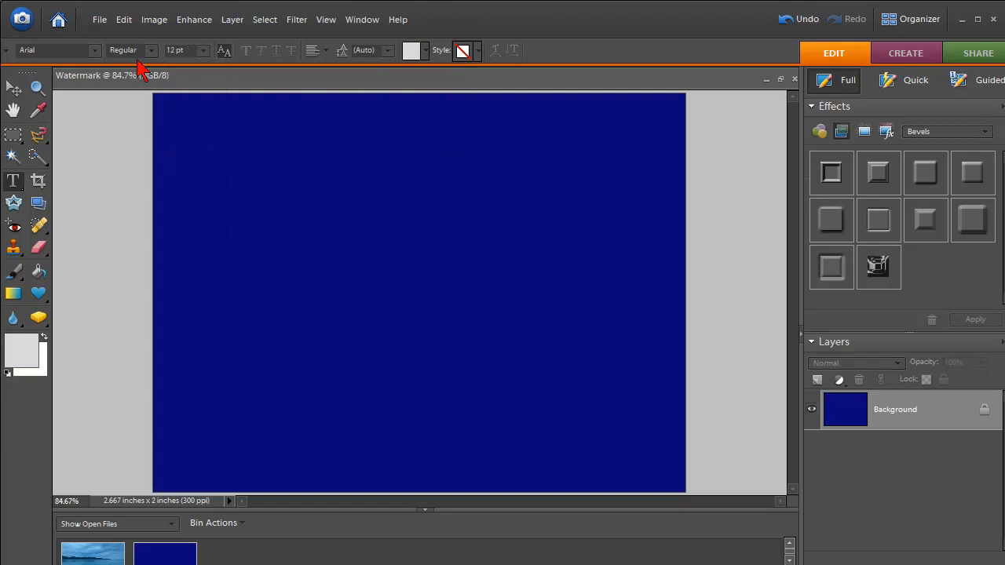
left_click(94, 49)
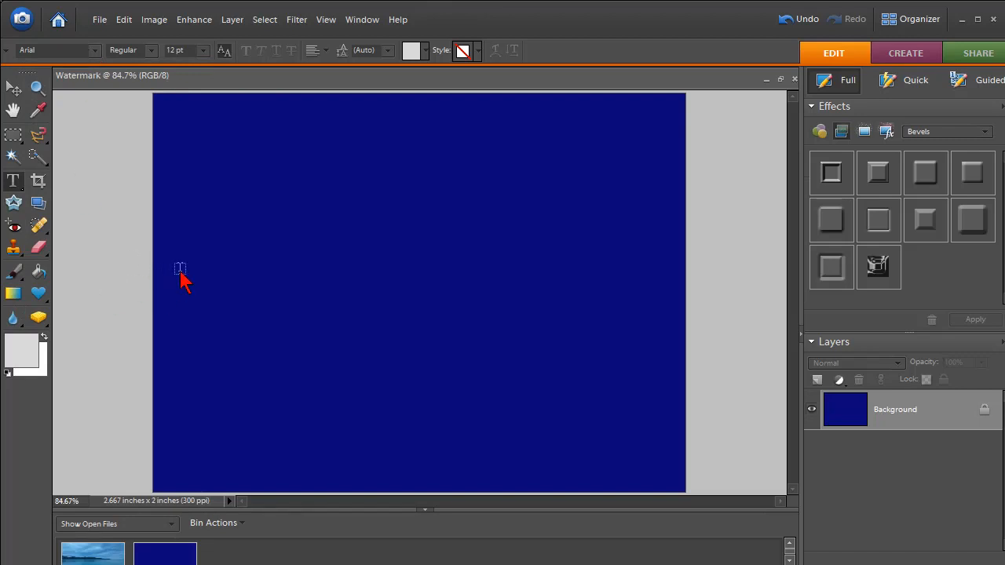
left_click(179, 270)
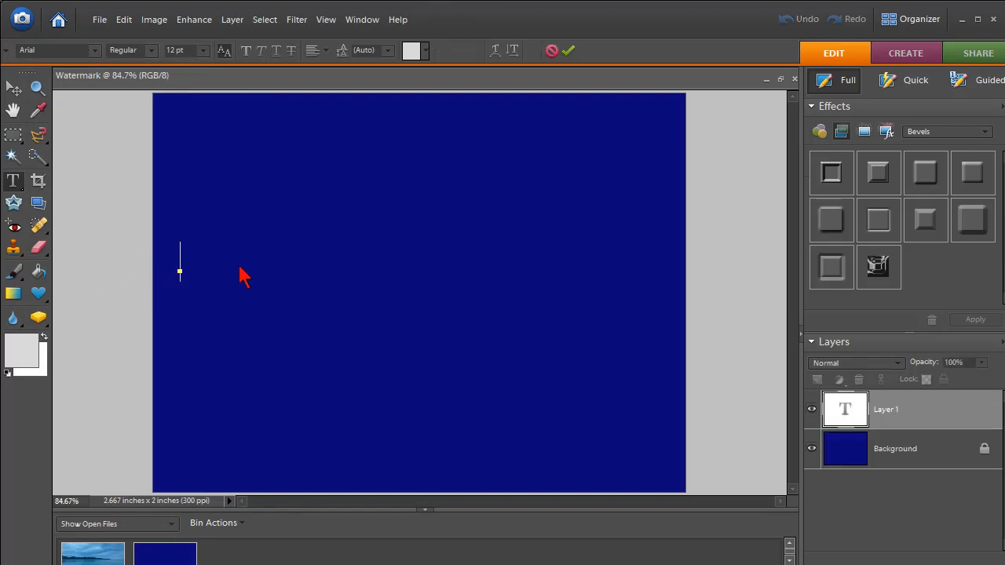
type("www.screencastlibrary.com")
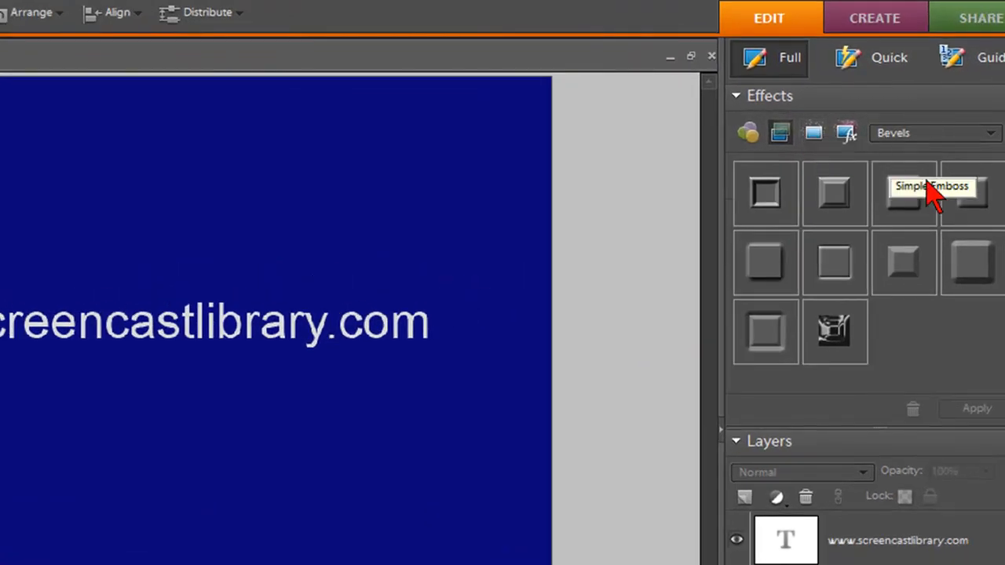
mouse_move(751, 443)
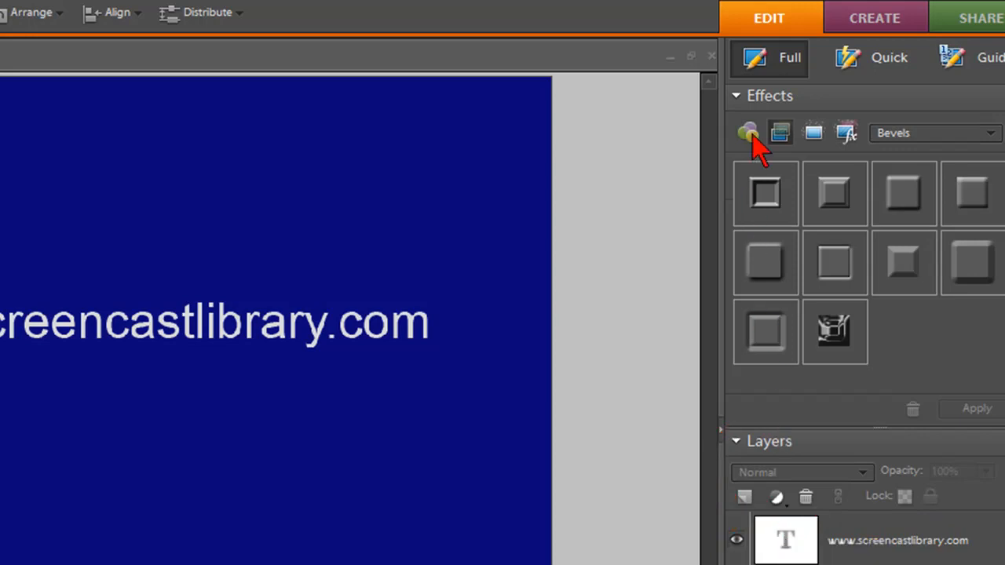
mouse_move(735, 125)
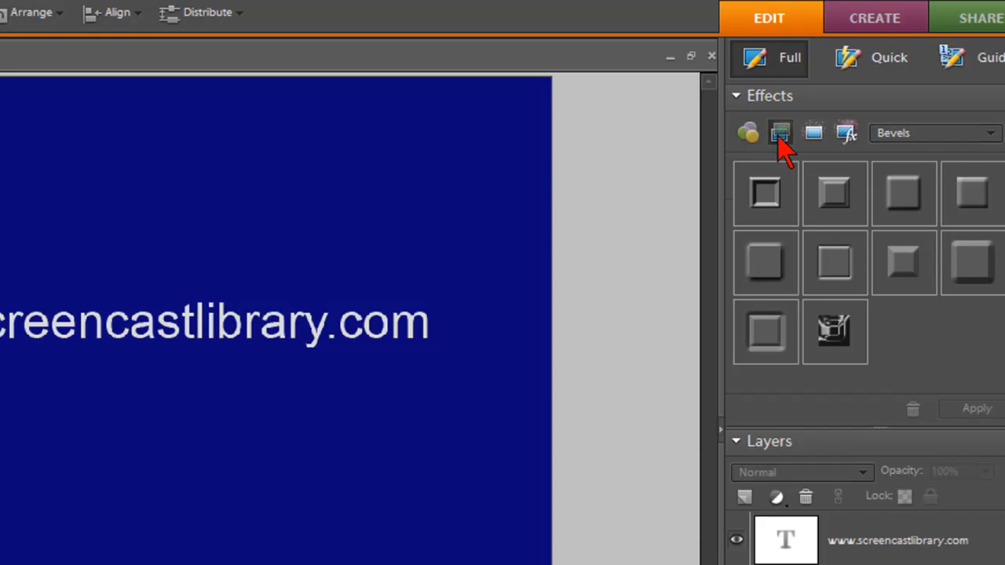
mouse_move(997, 154)
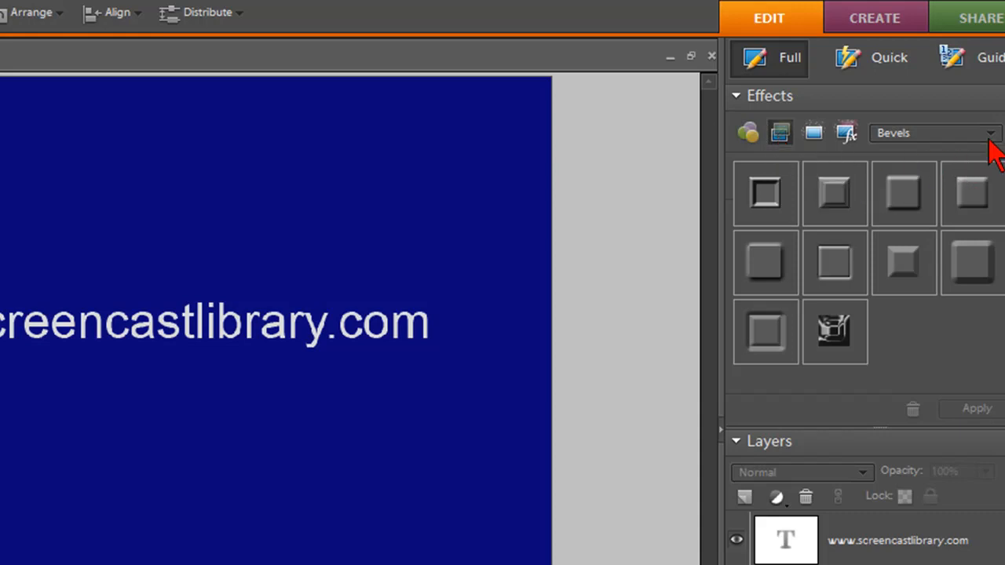
mouse_move(977, 205)
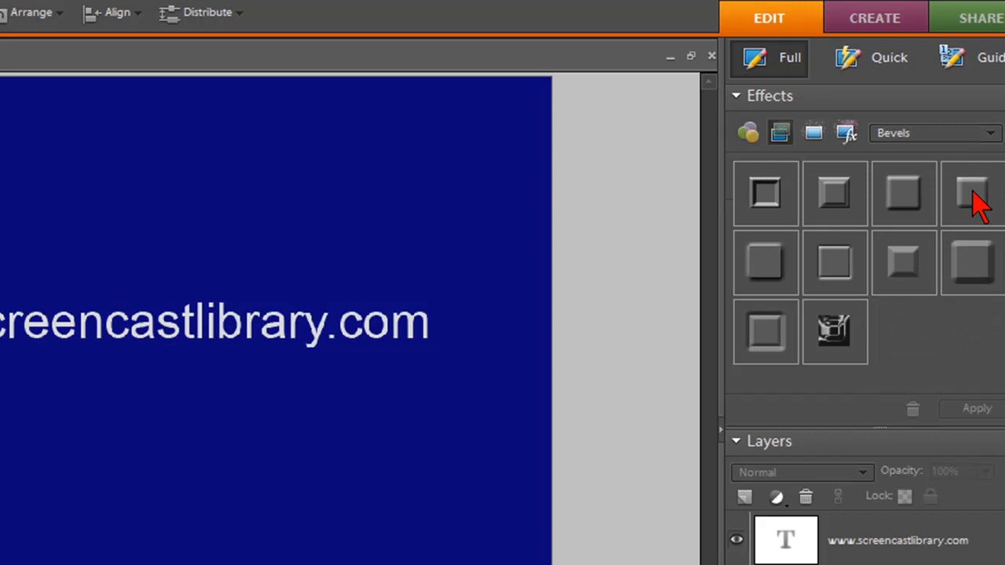
mouse_move(996, 271)
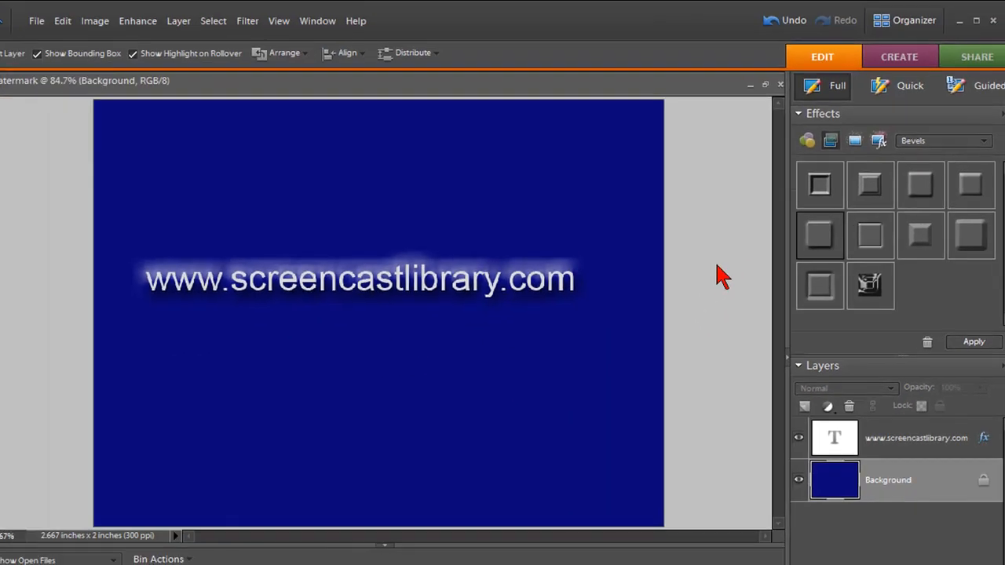
mouse_move(951, 218)
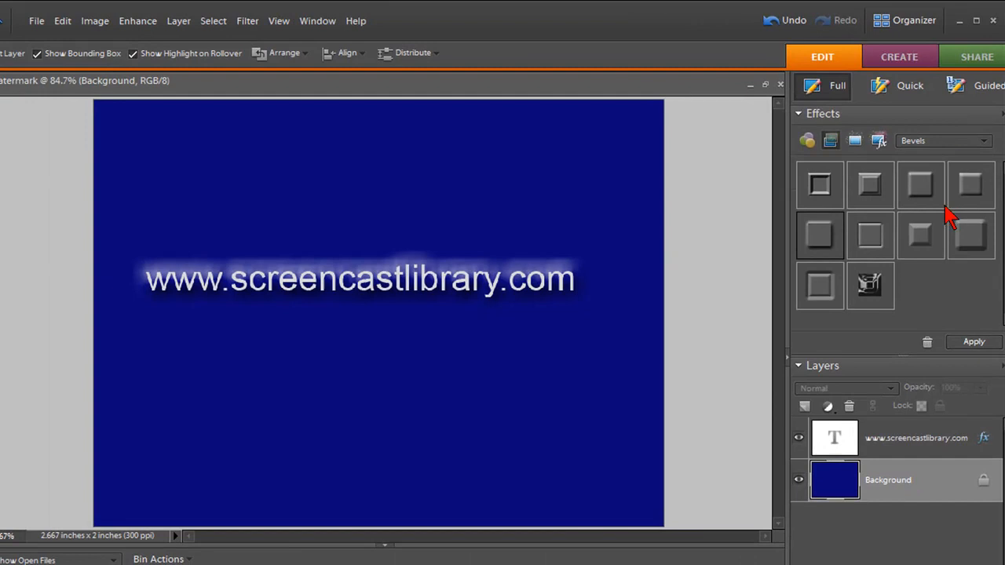
mouse_move(700, 289)
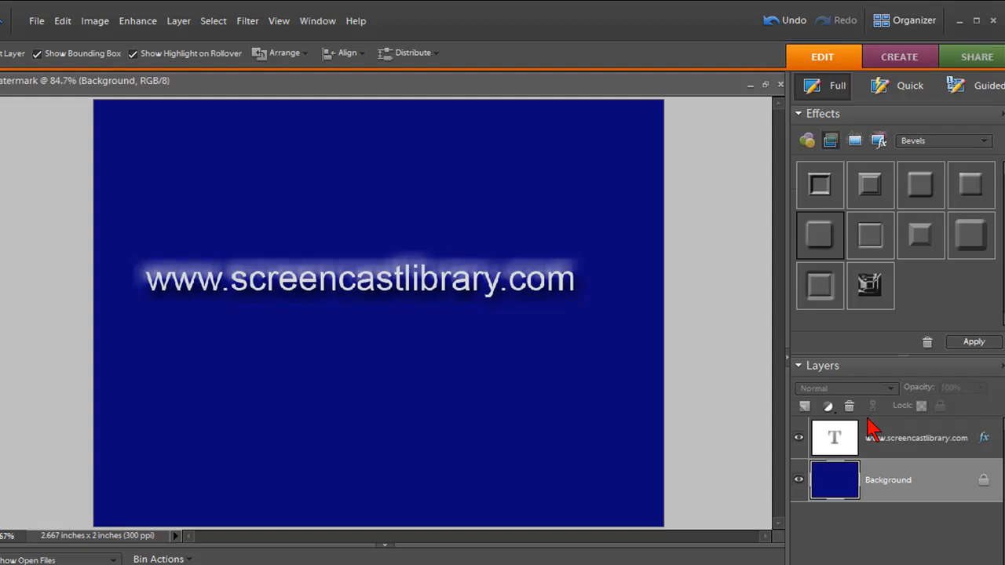
mouse_move(957, 454)
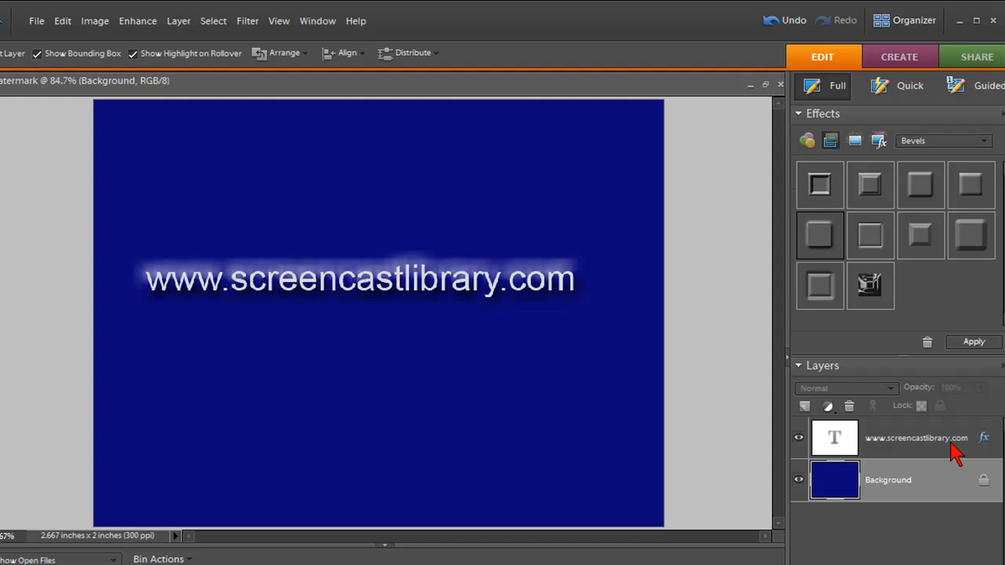
mouse_move(882, 408)
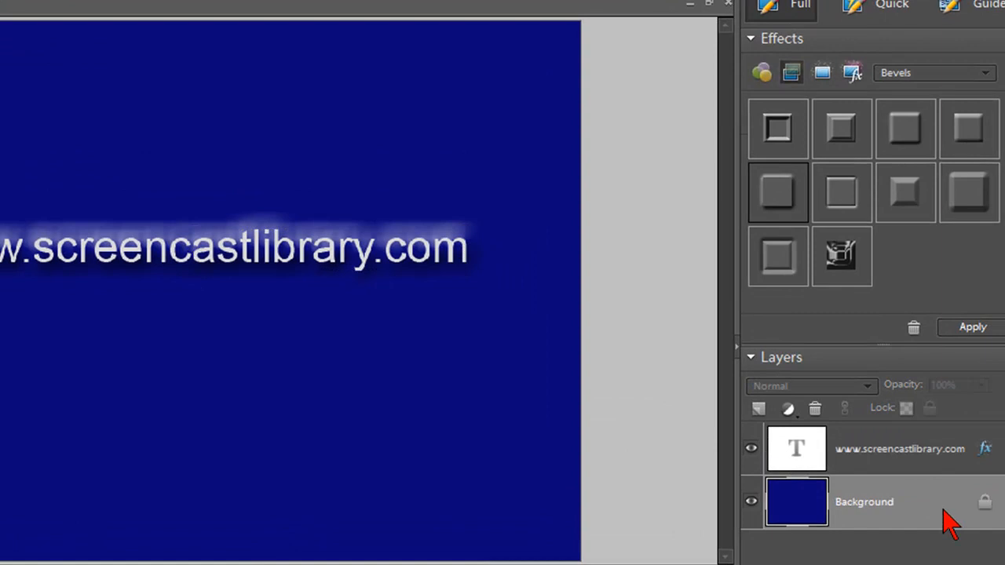
mouse_move(950, 463)
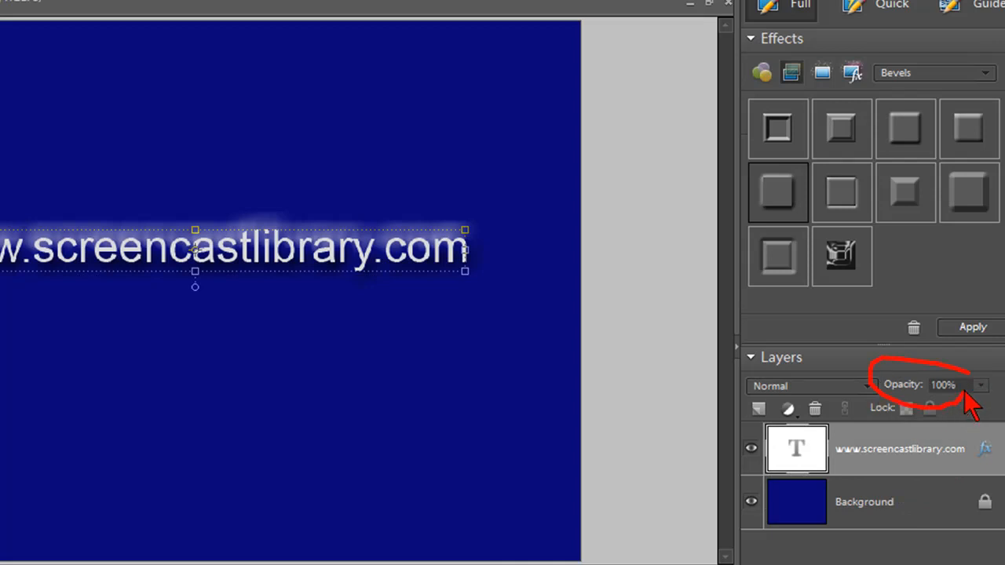
mouse_move(983, 411)
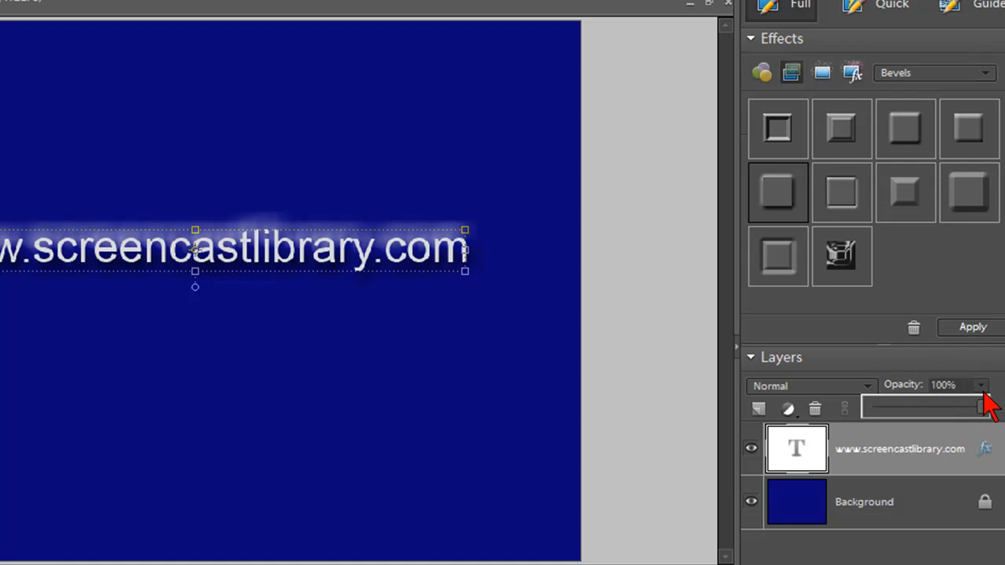
- Lower the text layer's opacity to about 16% so the lettering is faint
left_click_drag(981, 407, 974, 407)
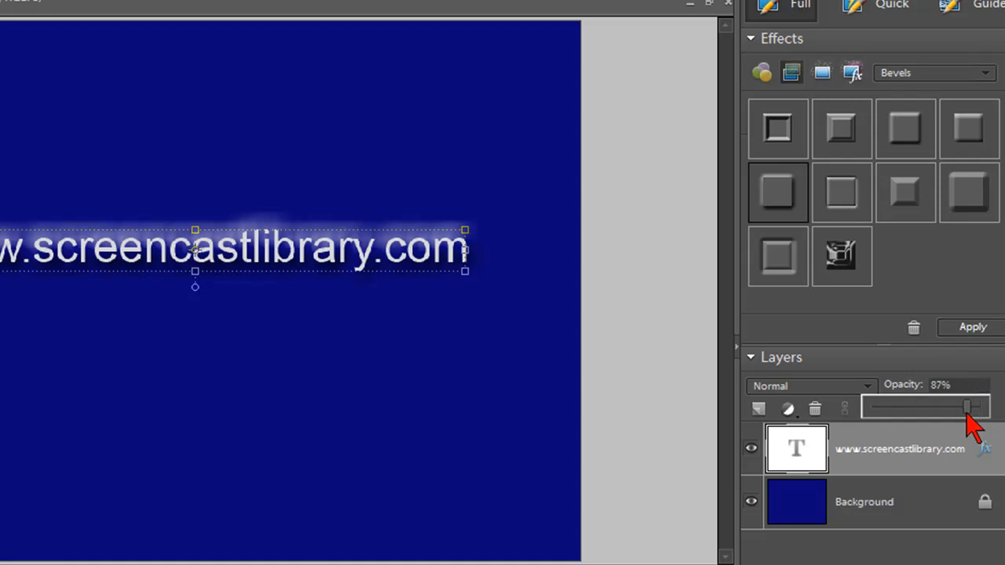
left_click_drag(974, 409, 939, 408)
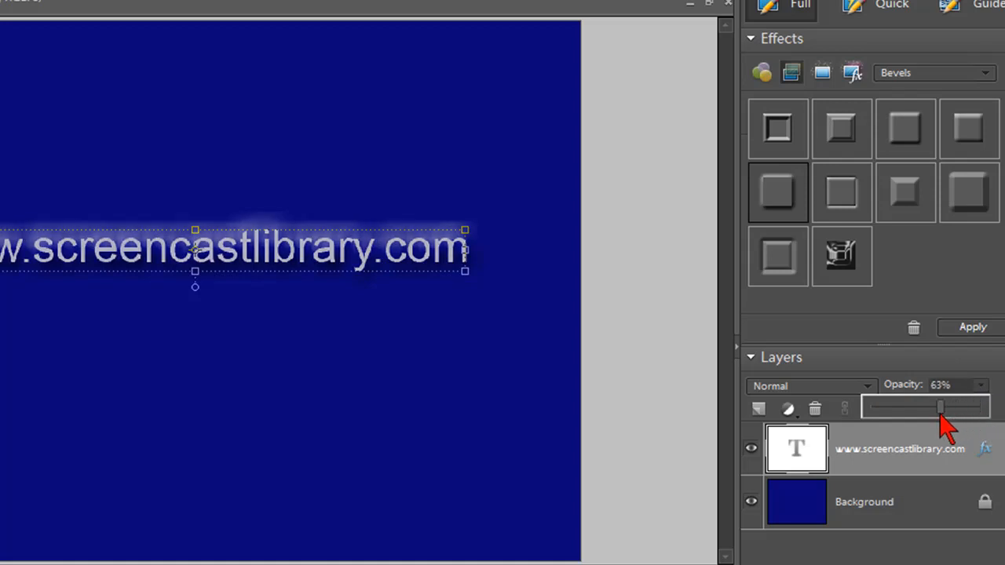
left_click_drag(939, 406, 919, 406)
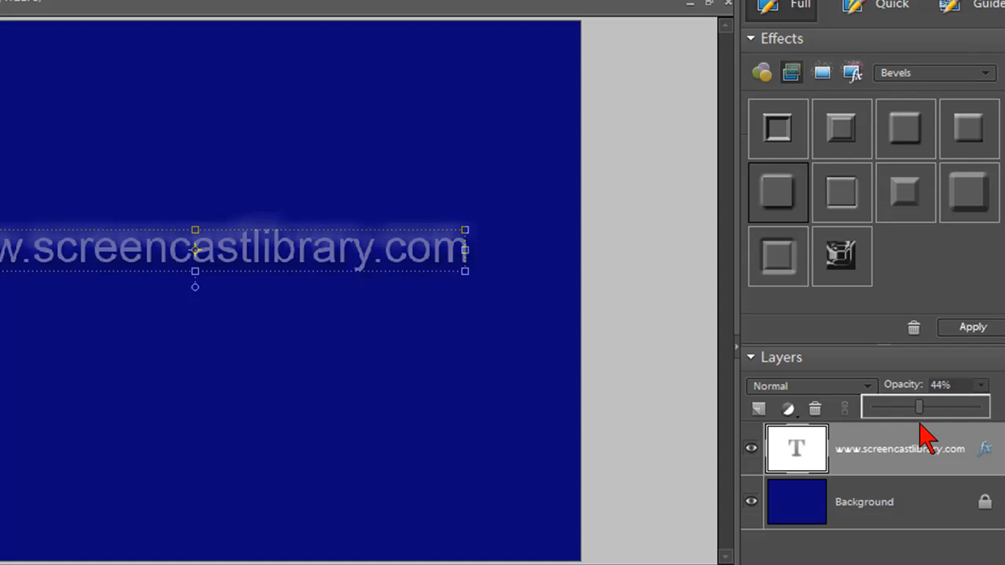
left_click_drag(920, 405, 917, 405)
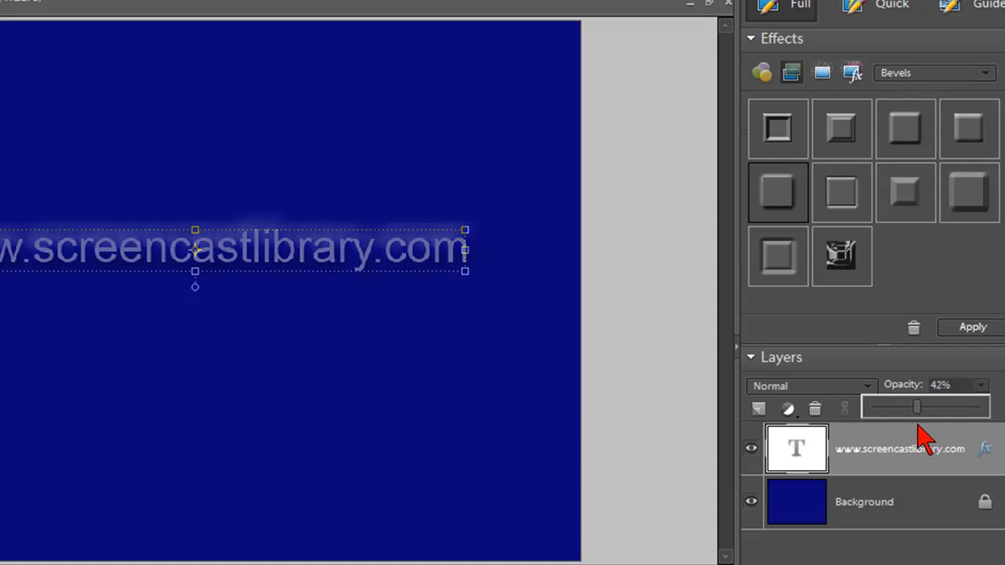
left_click_drag(919, 405, 915, 405)
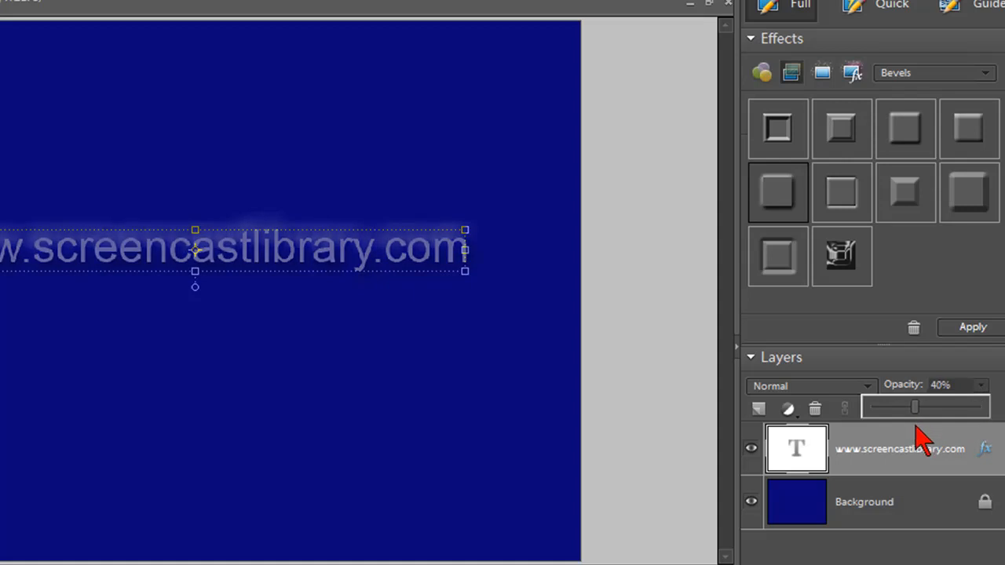
left_click_drag(914, 405, 909, 406)
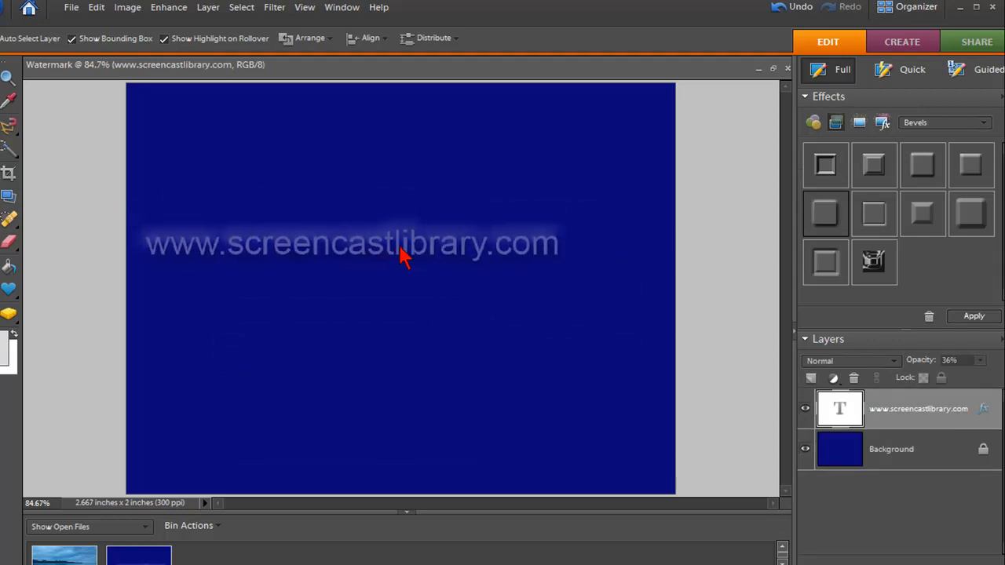
- Drag the faint website-address text layer onto the lake-and-pier photo
left_click(393, 243)
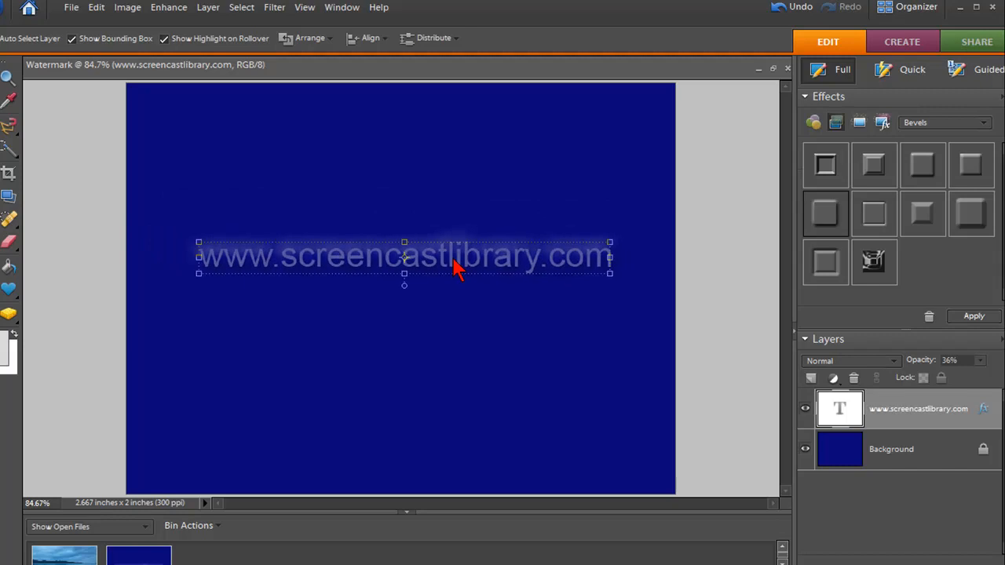
mouse_move(229, 392)
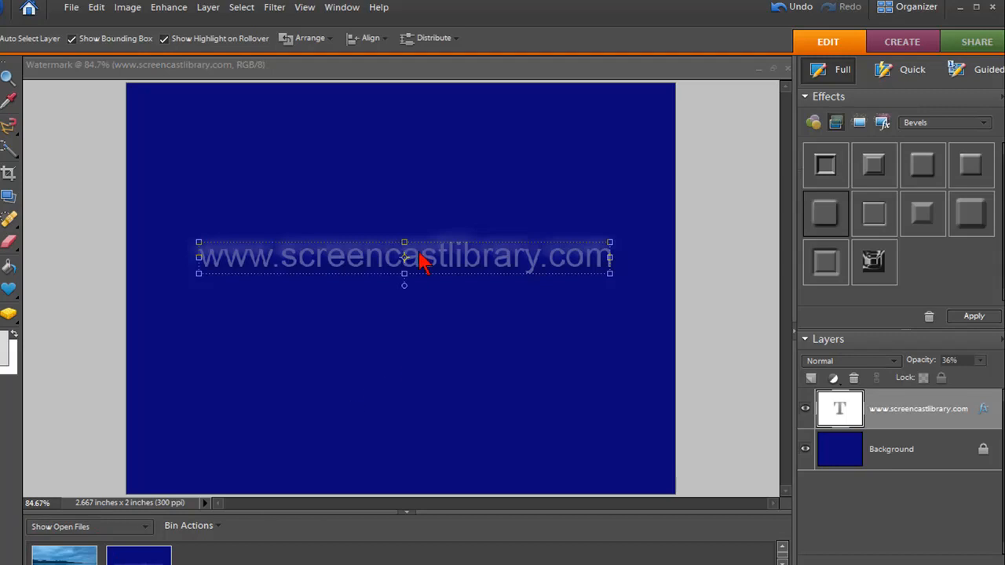
mouse_move(640, 290)
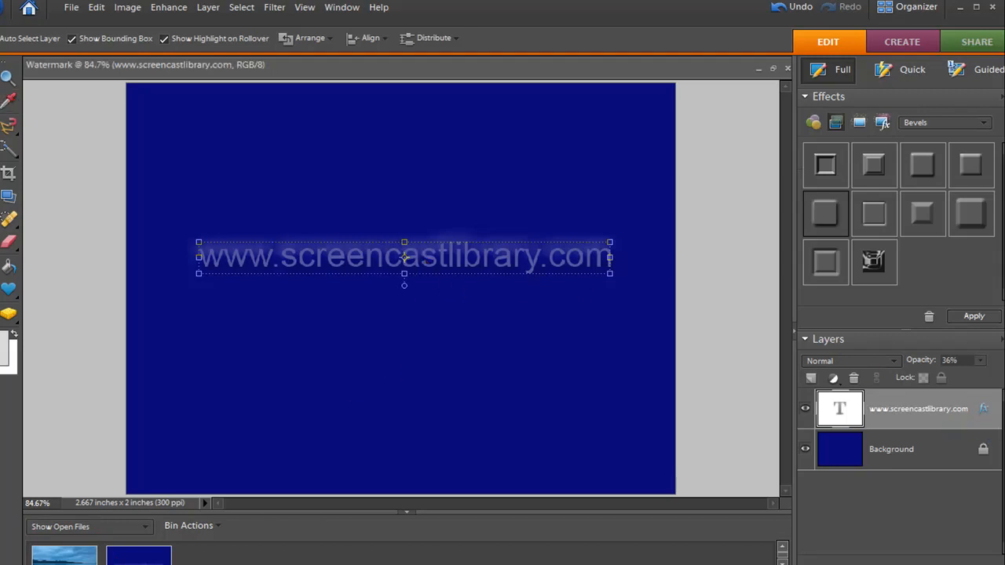
mouse_move(405, 273)
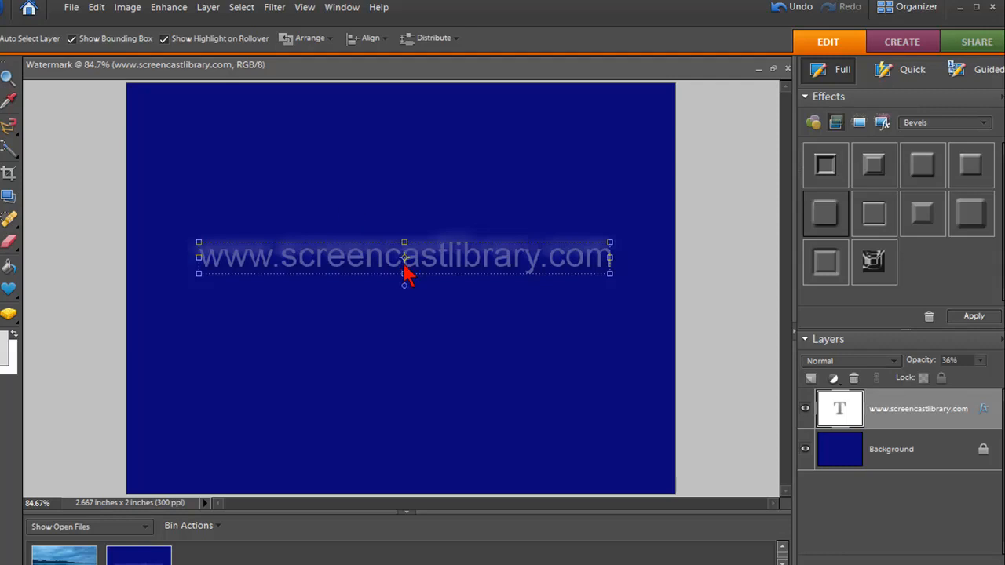
left_click_drag(405, 258, 239, 396)
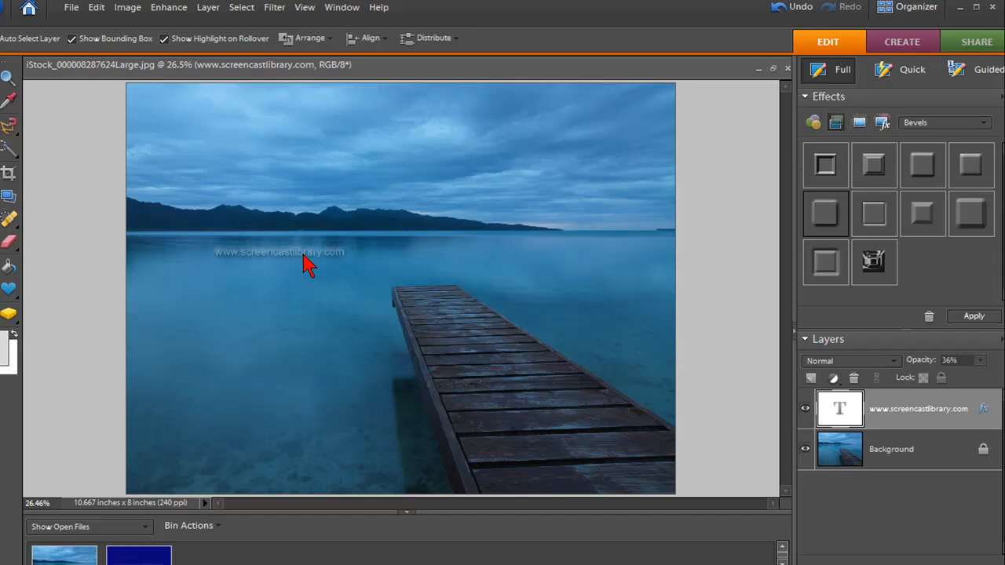
- Enlarge the watermark and move it over the lake just above the pier
left_click(279, 251)
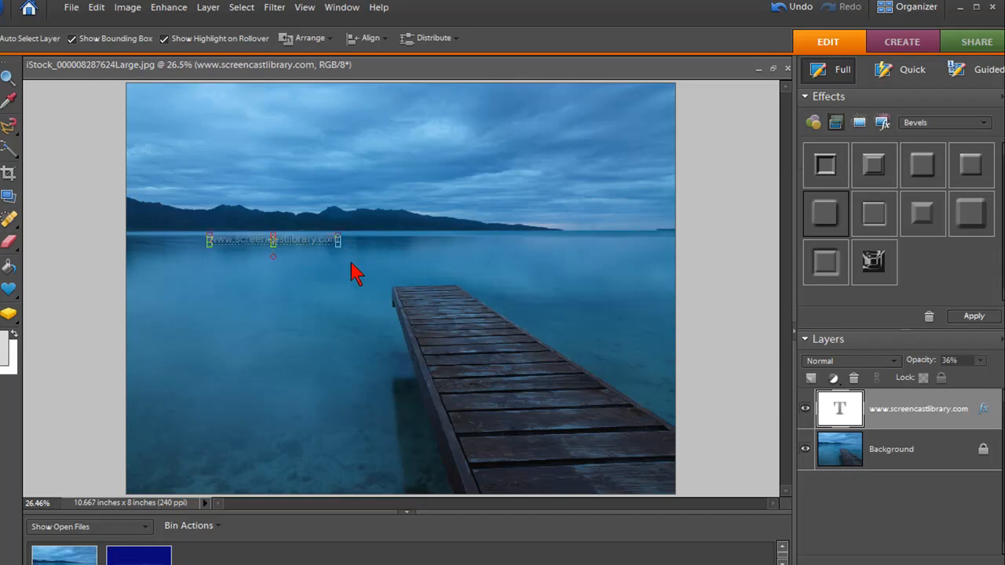
mouse_move(346, 258)
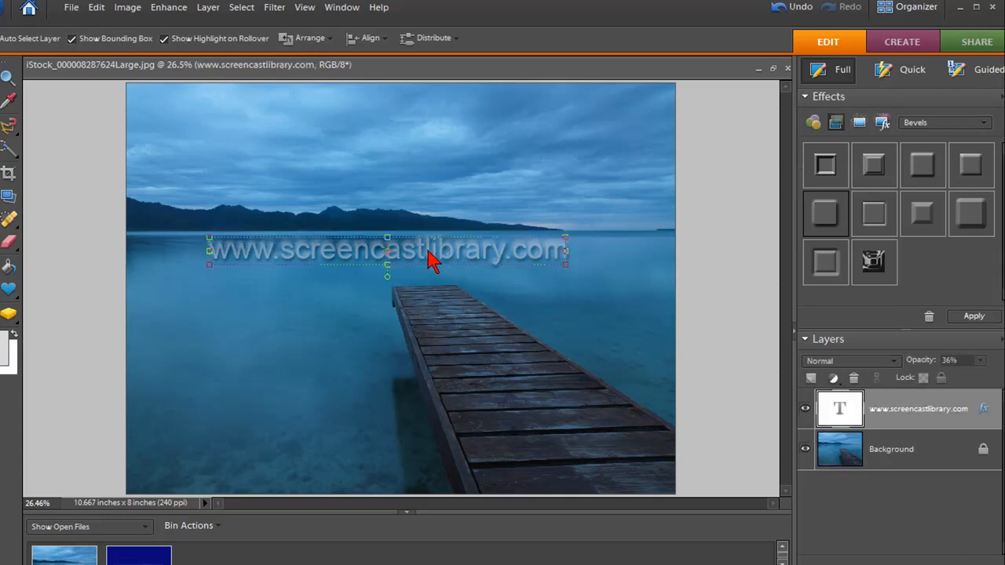
mouse_move(458, 273)
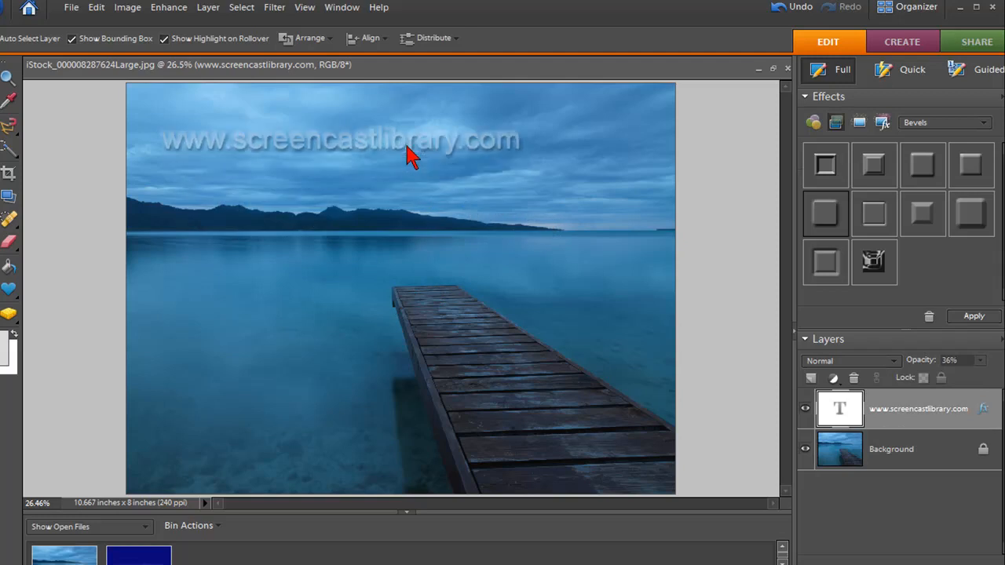
left_click_drag(412, 153, 402, 468)
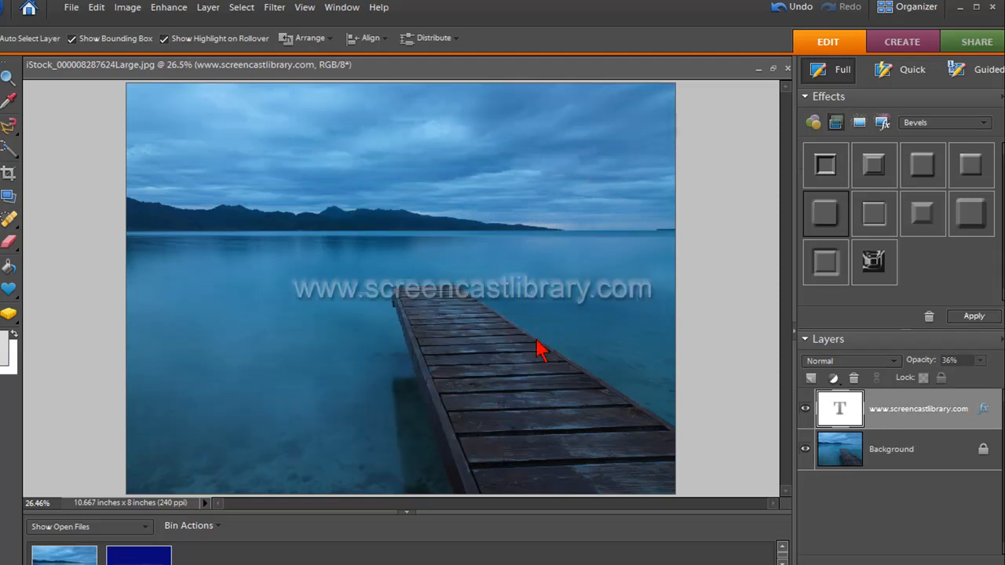
left_click_drag(471, 289, 485, 462)
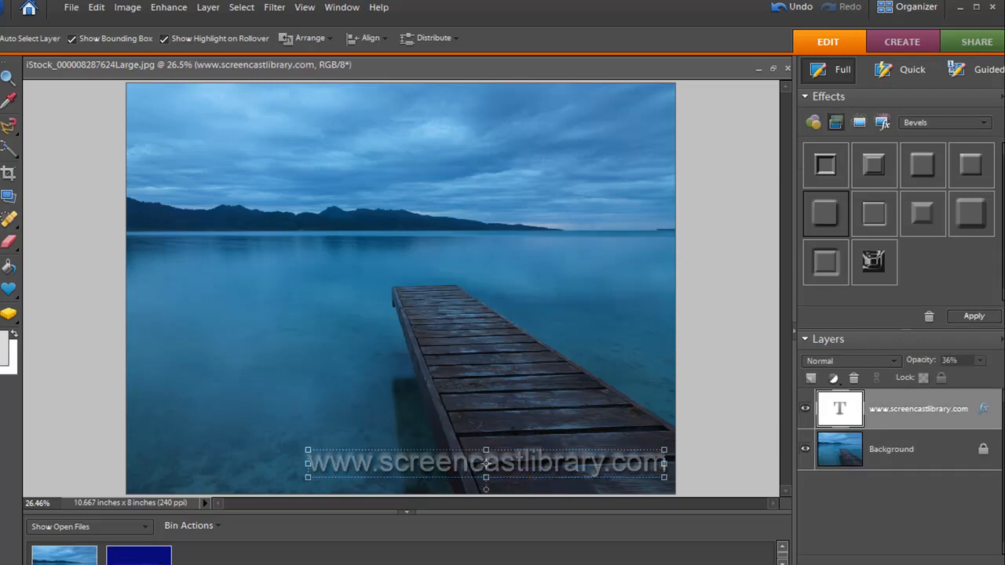
mouse_move(408, 416)
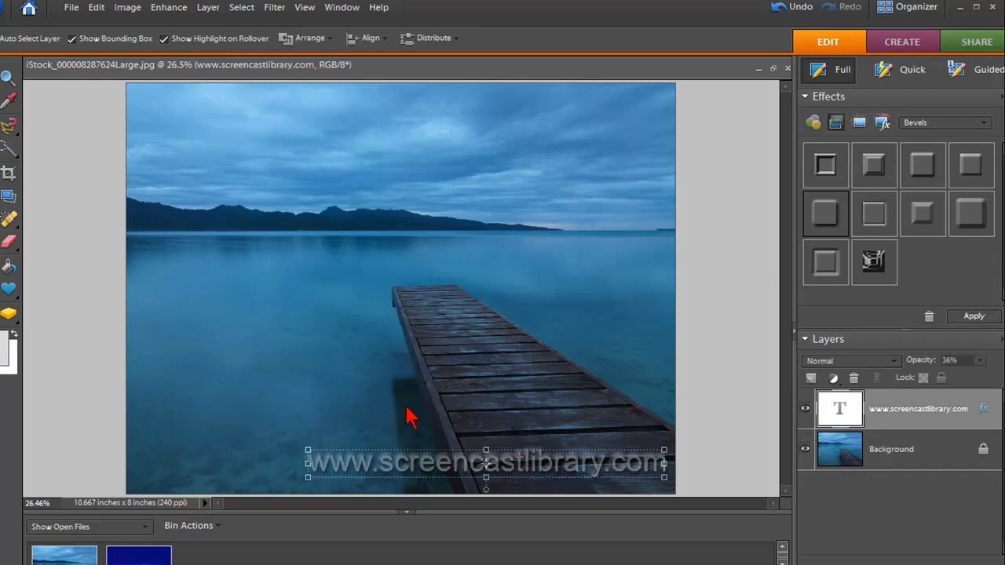
mouse_move(563, 471)
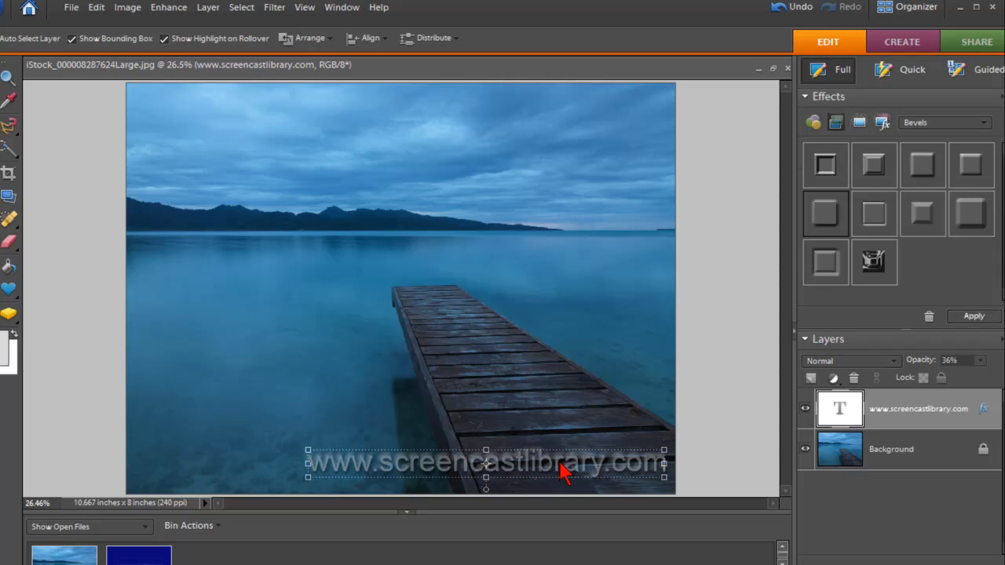
mouse_move(487, 458)
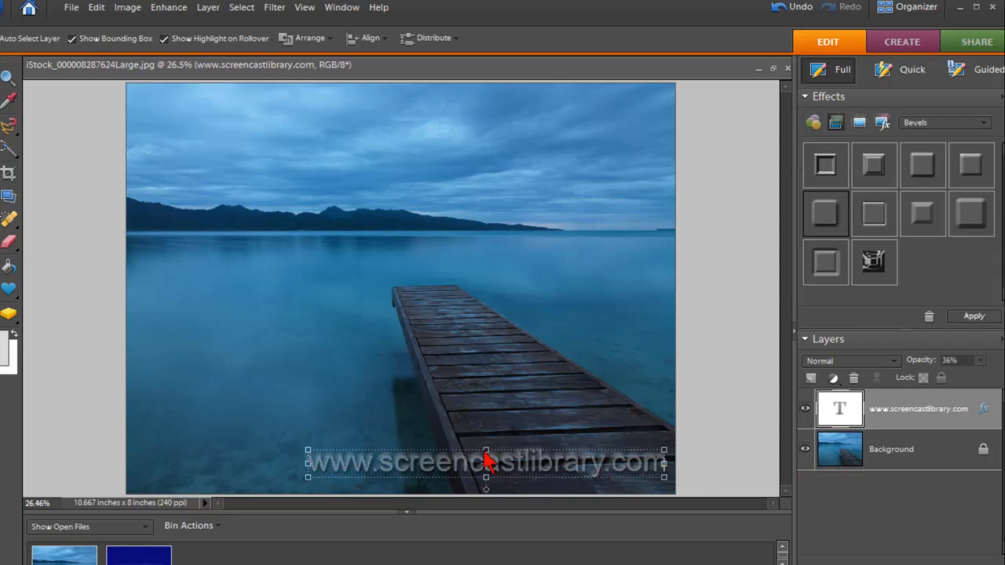
mouse_move(573, 471)
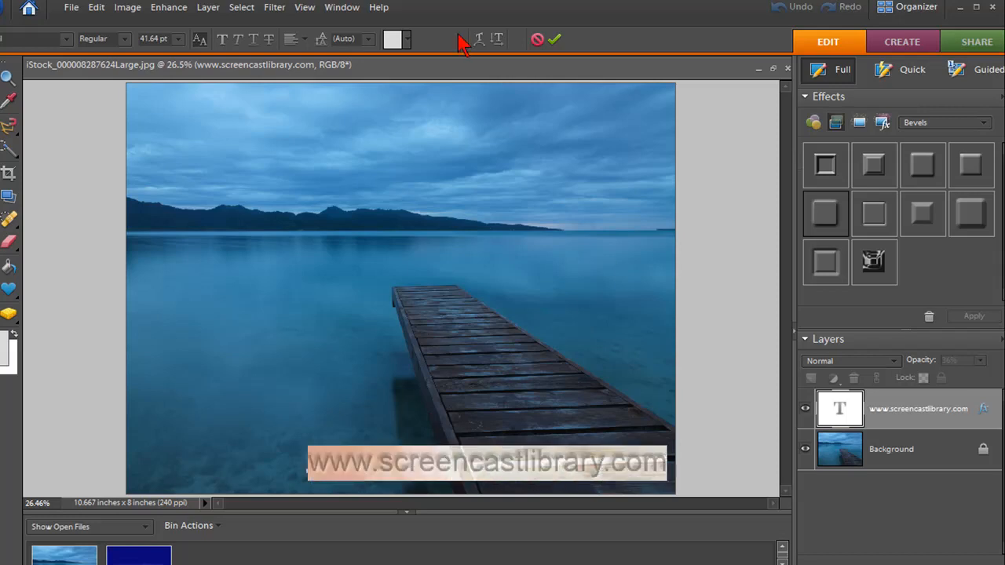
- Recolour the watermark text yellow and commit the change
left_click(407, 39)
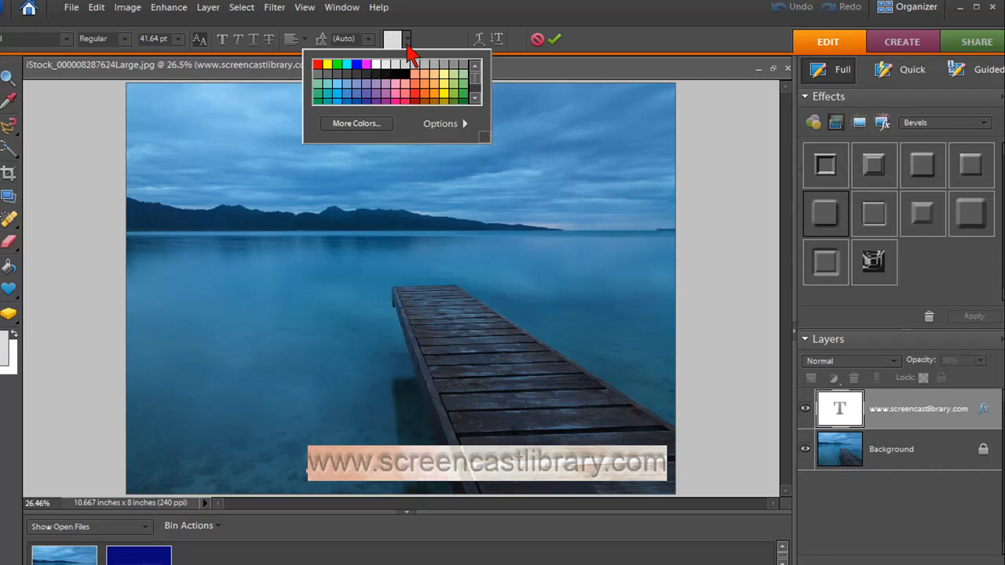
mouse_move(333, 75)
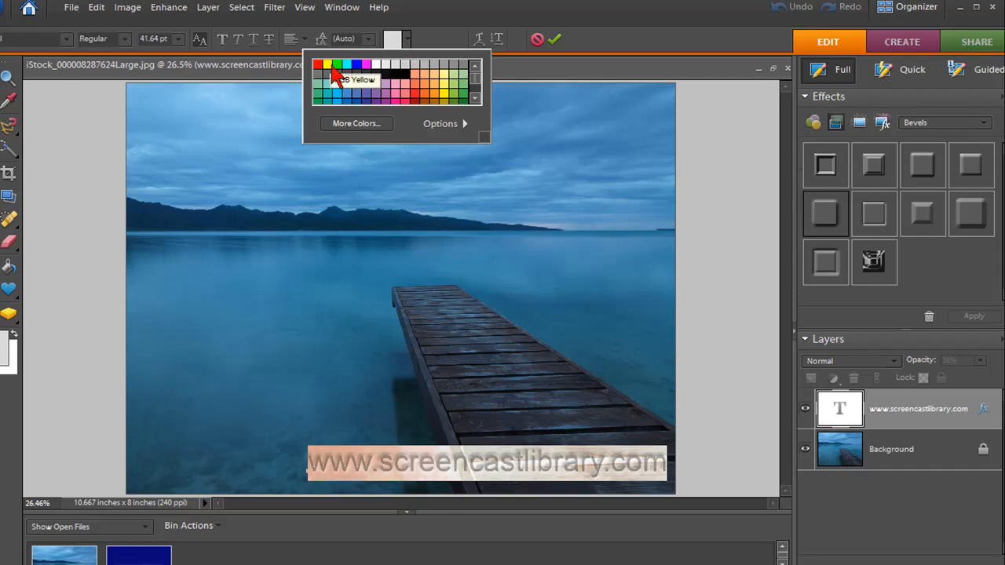
left_click(330, 65)
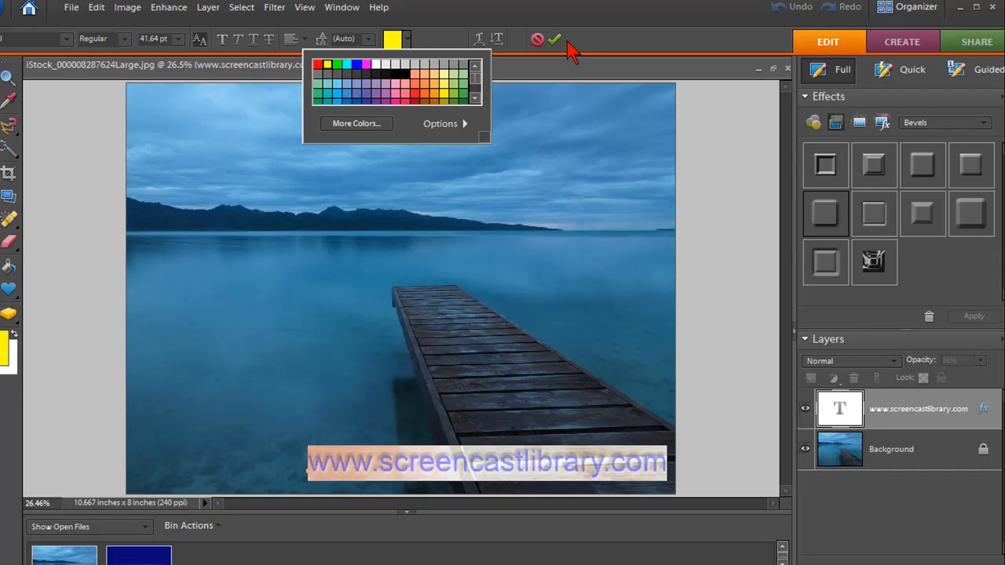
left_click(555, 39)
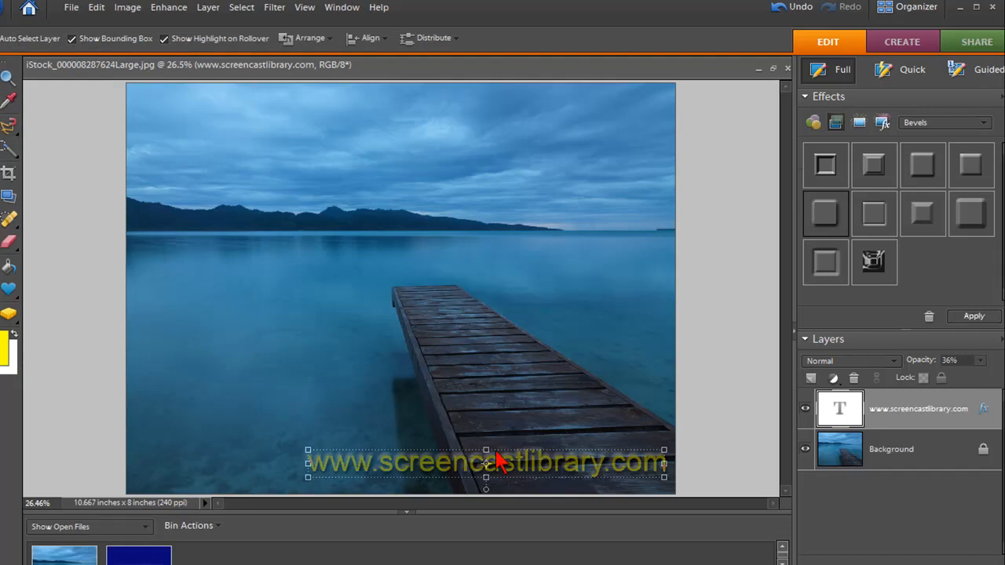
- Move the yellow watermark to the photo's bottom-left below the pier
left_click_drag(487, 462, 437, 260)
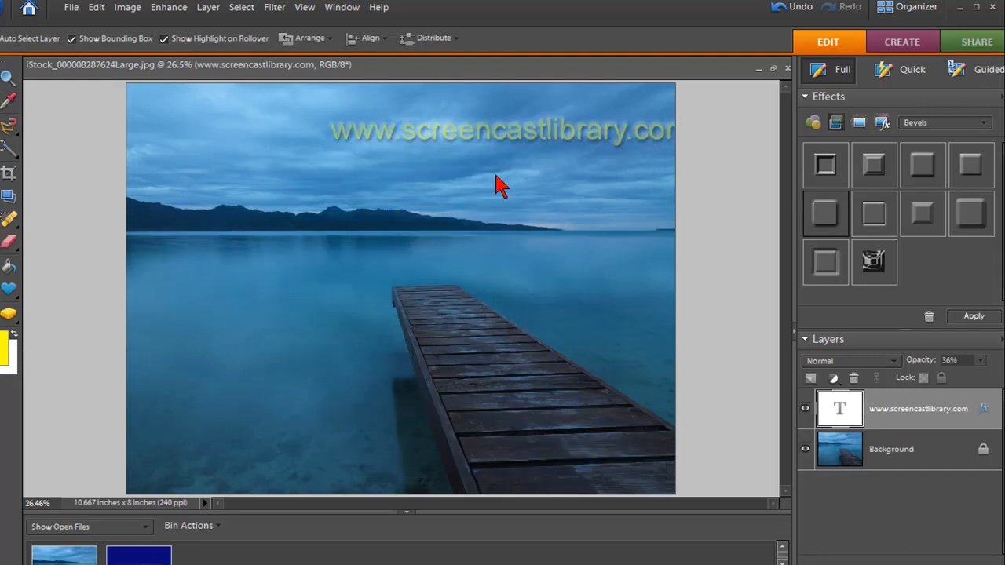
left_click_drag(501, 129, 317, 468)
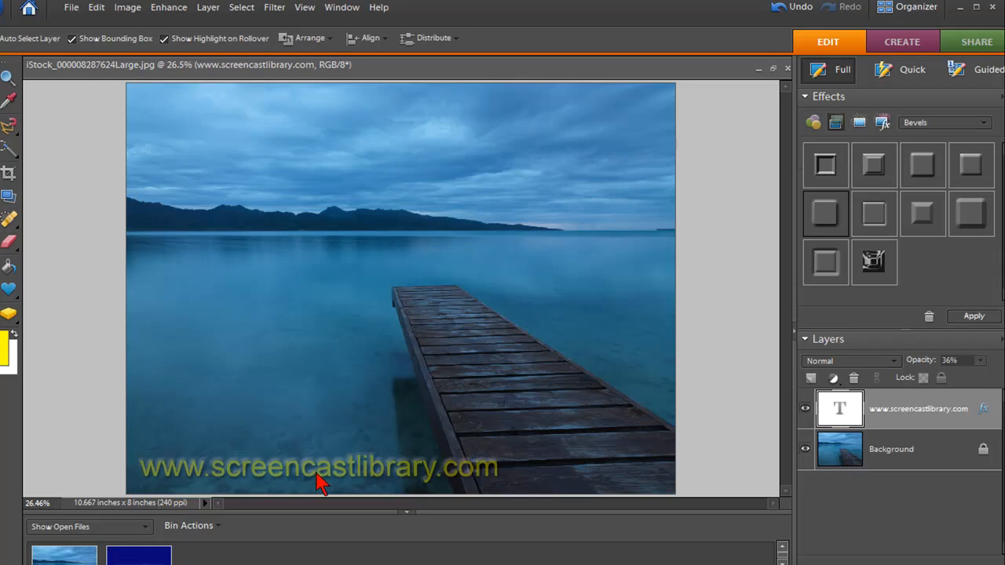